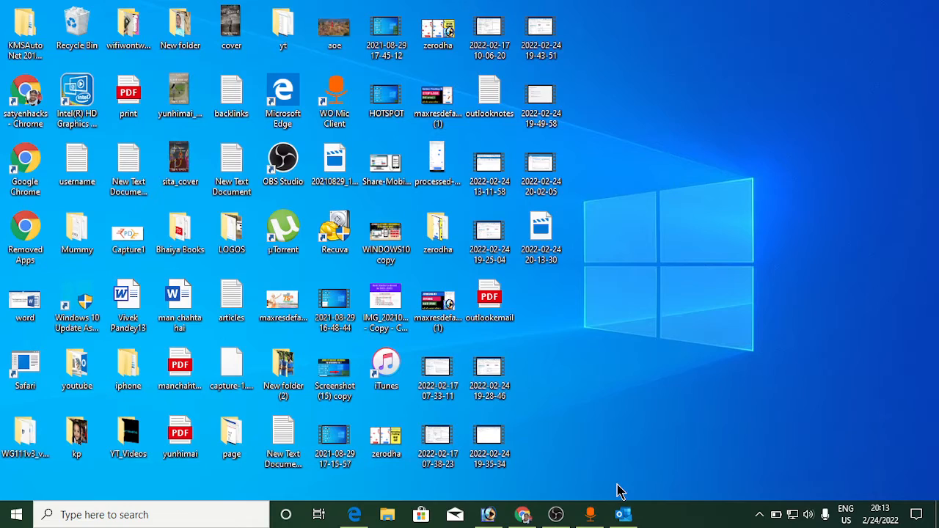
Bring up the Outlook mailbox and show the New Items list of item types
click(623, 513)
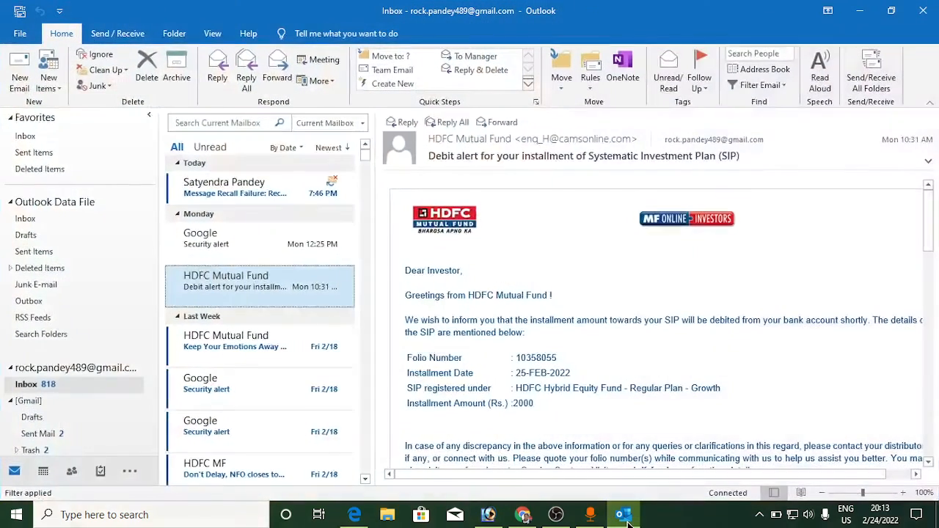
mouse_move(517, 203)
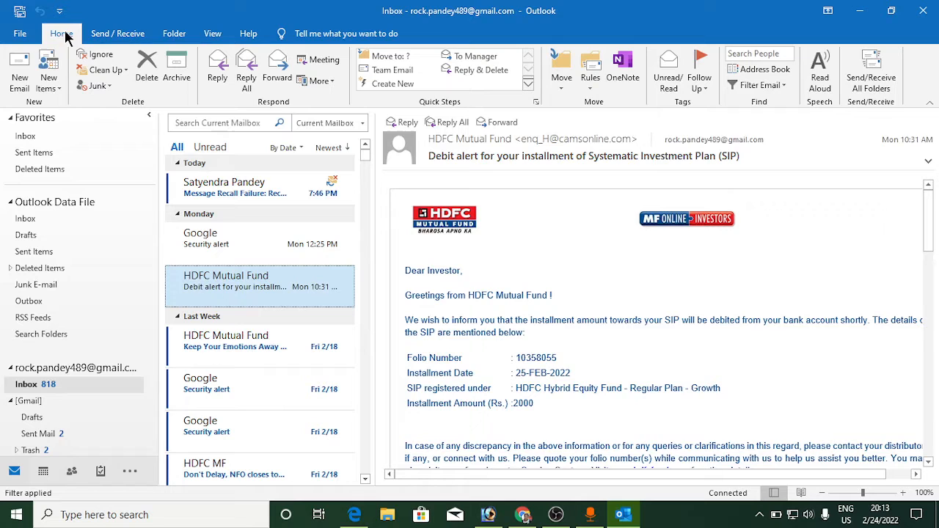
mouse_move(47, 69)
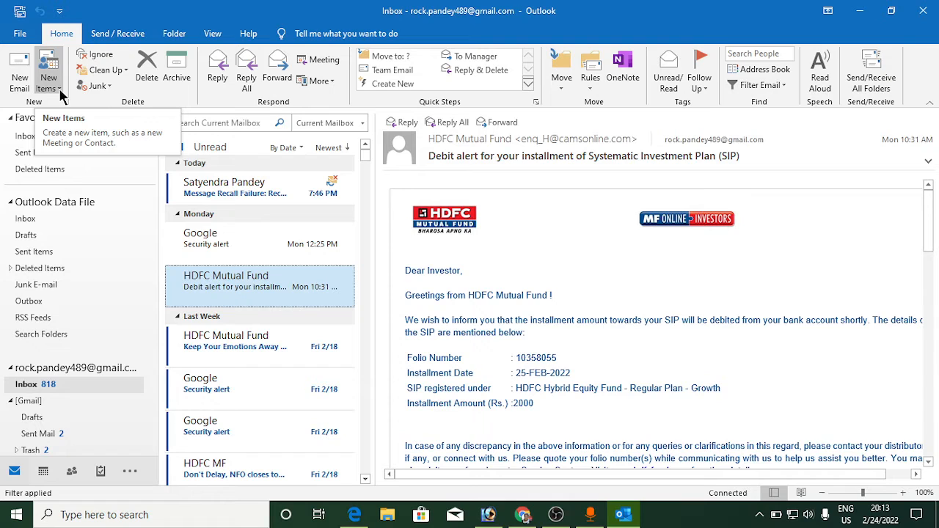
click(47, 73)
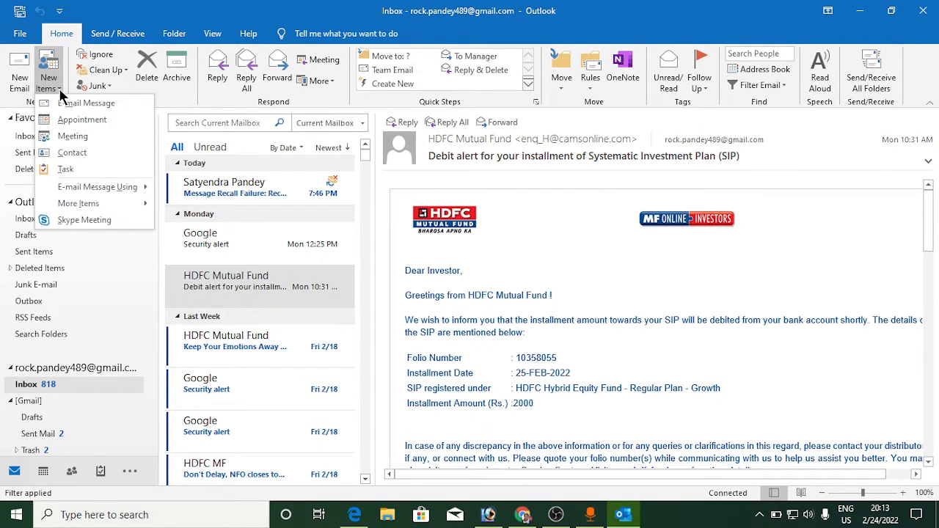
mouse_move(71, 137)
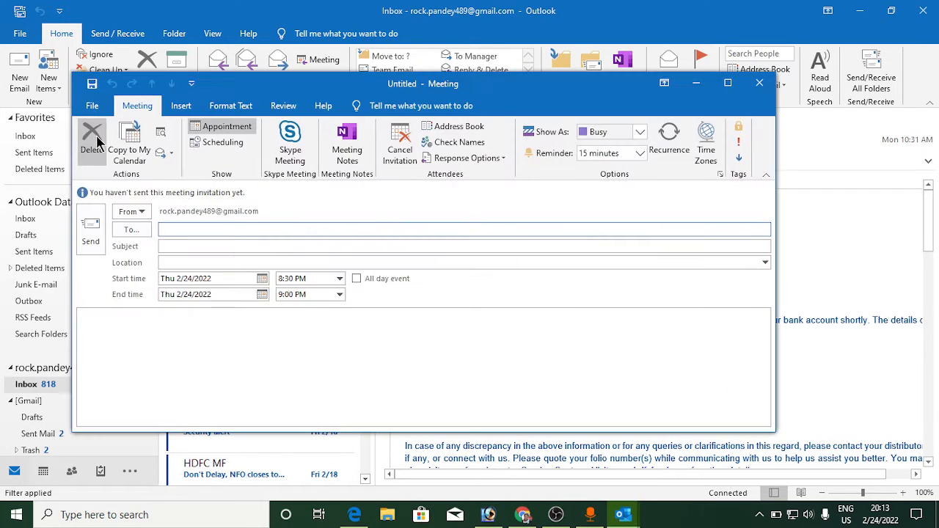
mouse_move(167, 215)
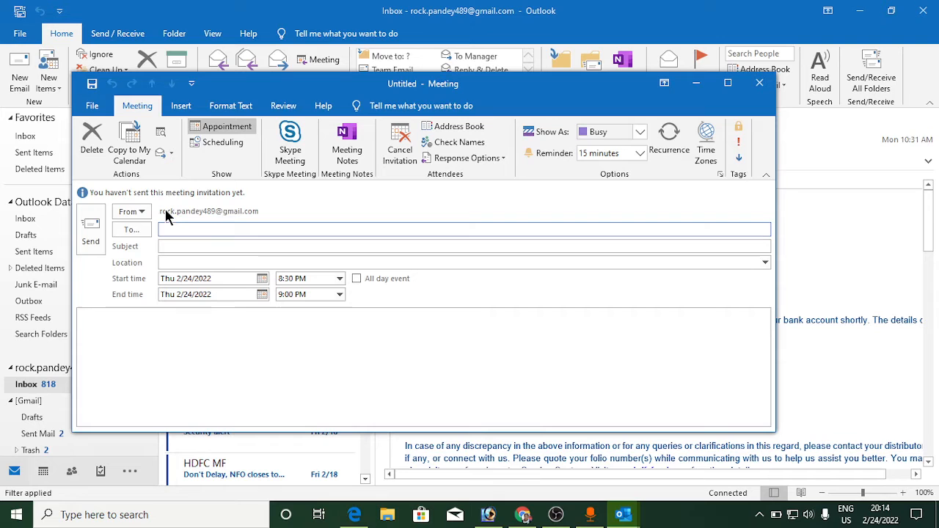
mouse_move(160, 221)
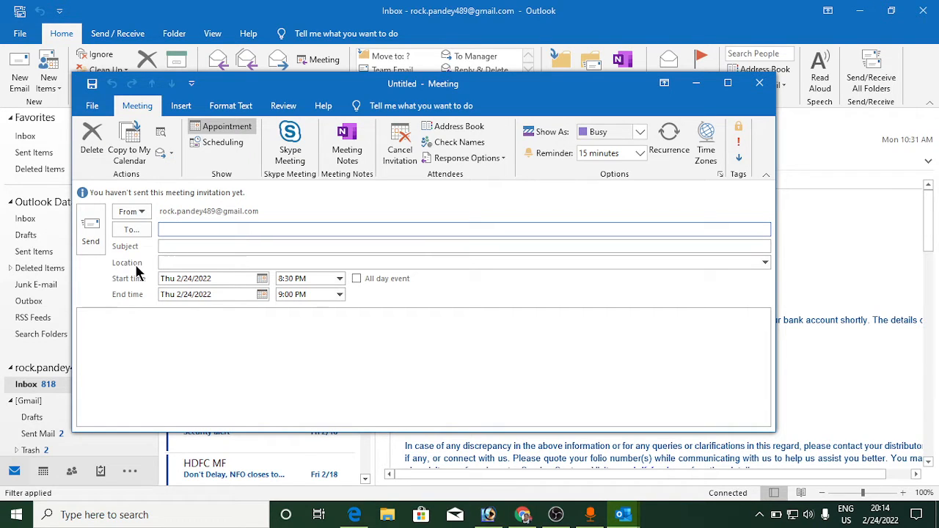
click(462, 261)
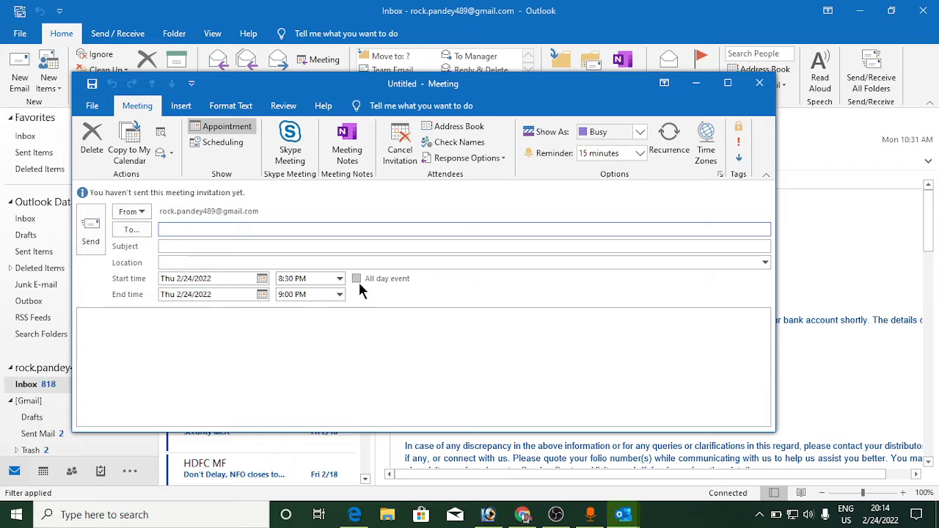
mouse_move(369, 285)
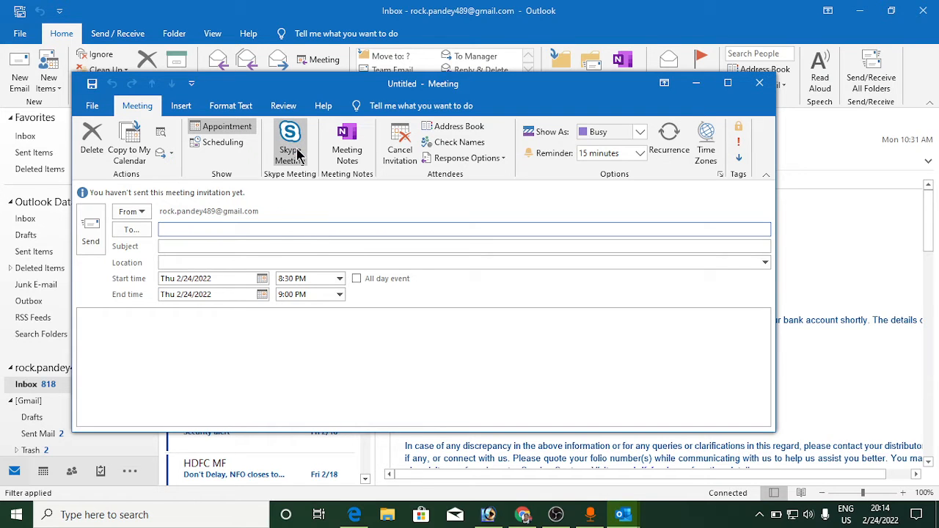
mouse_move(289, 143)
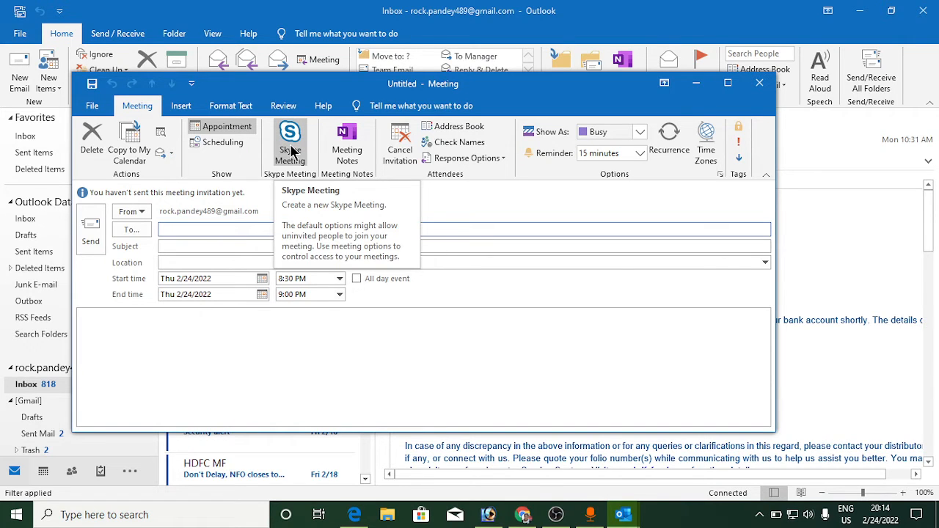
click(290, 143)
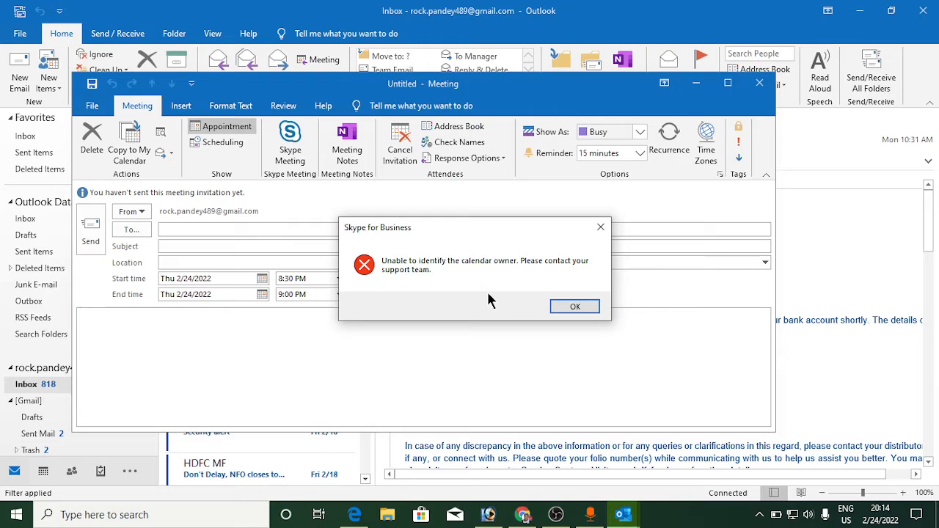
mouse_move(574, 306)
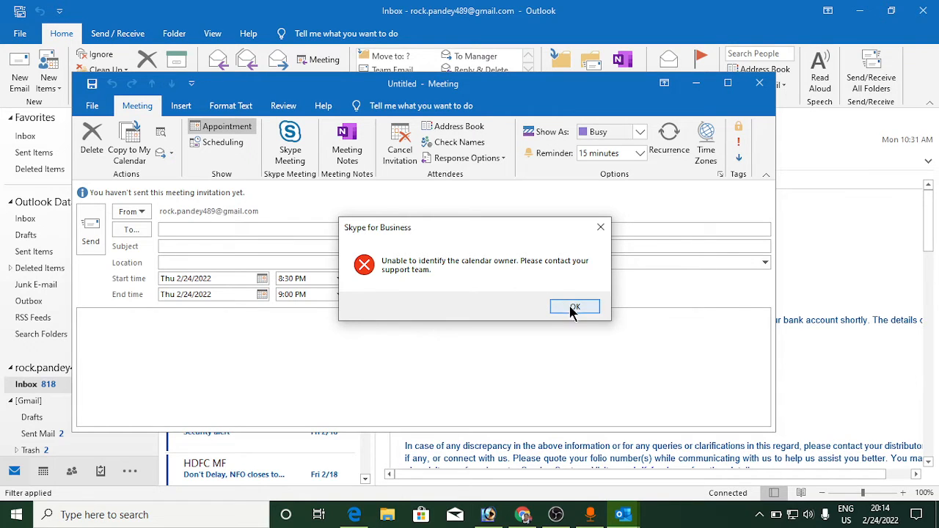
click(574, 306)
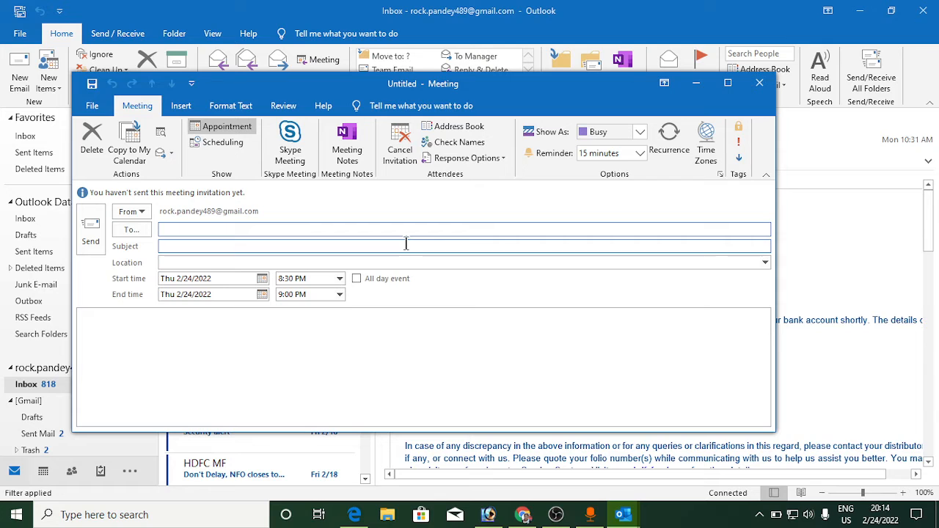
mouse_move(289, 143)
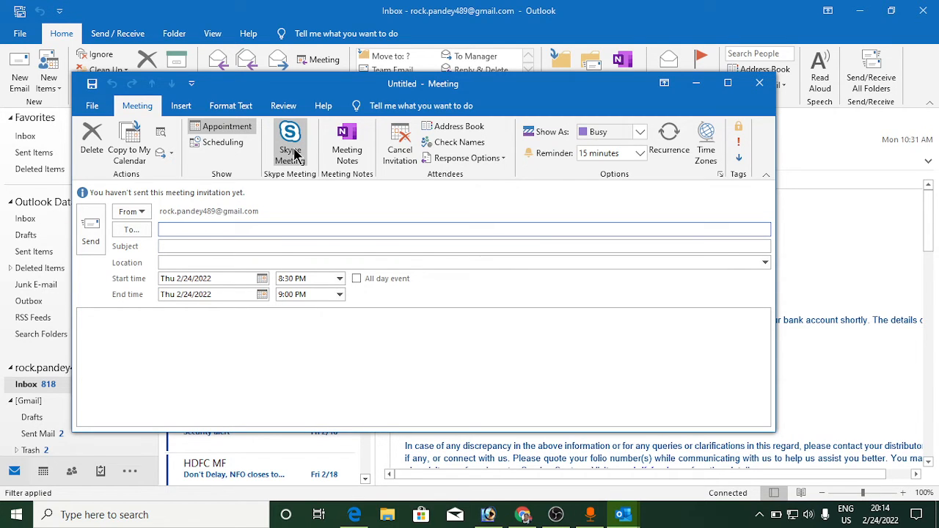
mouse_move(290, 143)
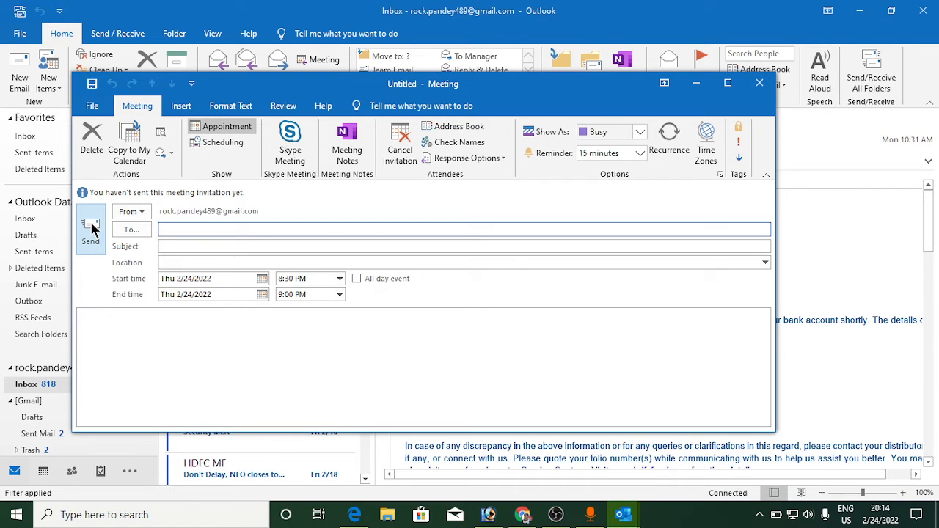
mouse_move(132, 230)
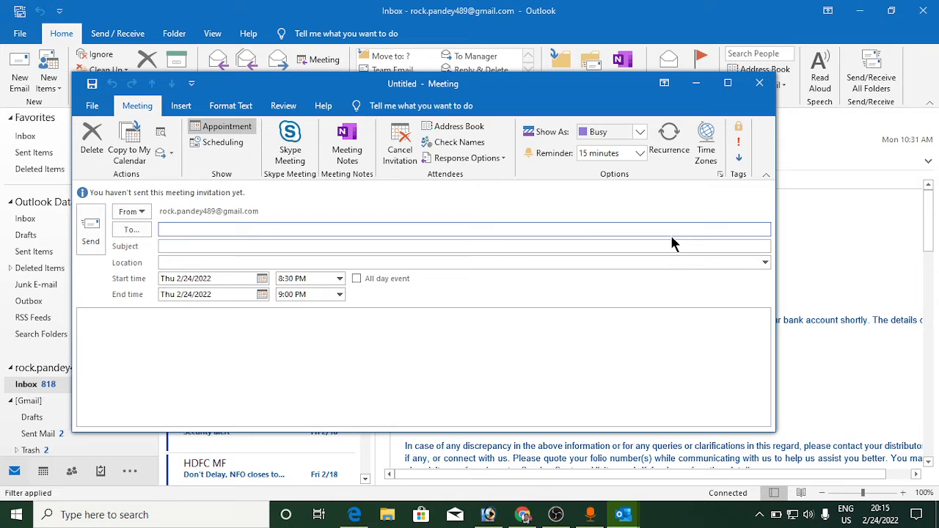
Close the Untitled meeting window without sending the invitation
click(759, 82)
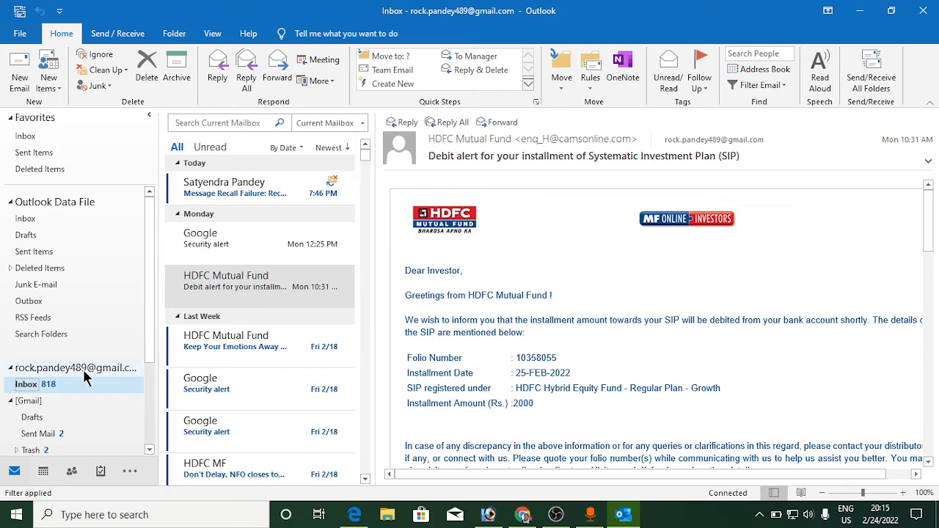
mouse_move(271, 293)
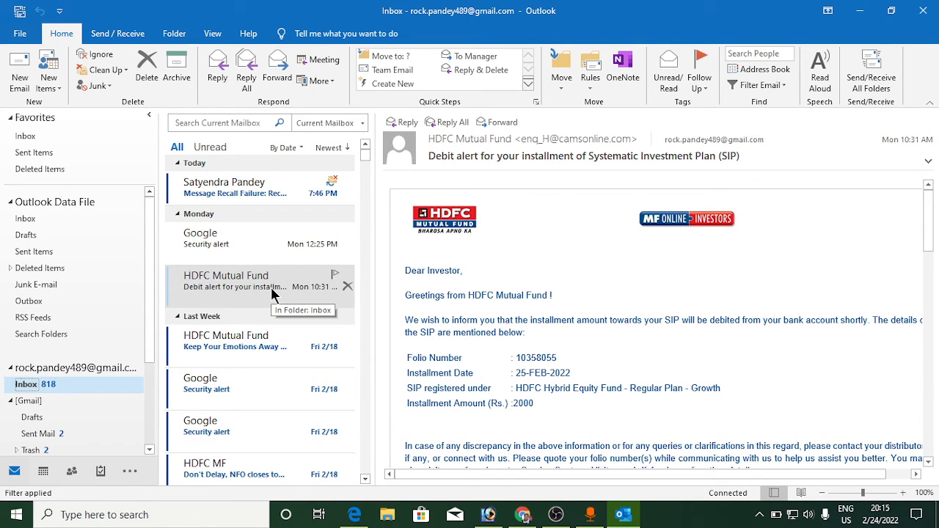
mouse_move(380, 94)
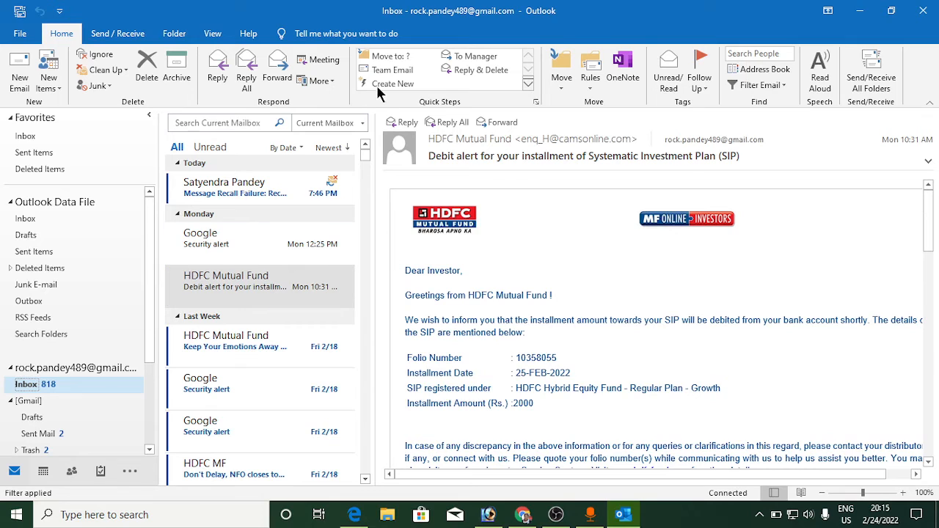
mouse_move(277, 66)
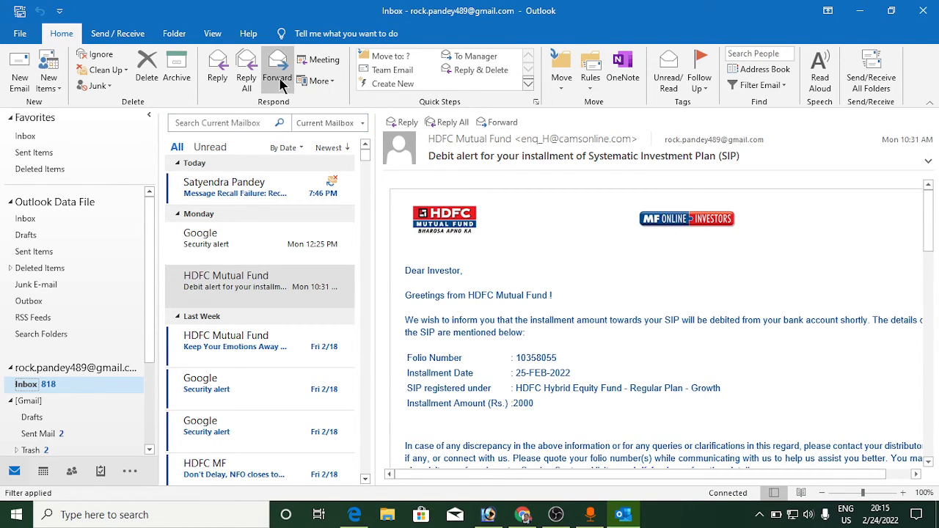
mouse_move(319, 60)
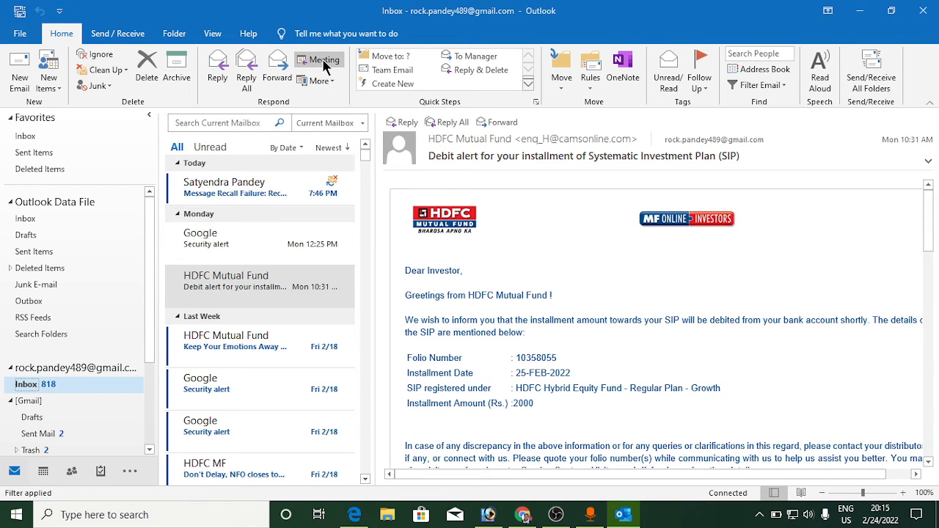
click(319, 59)
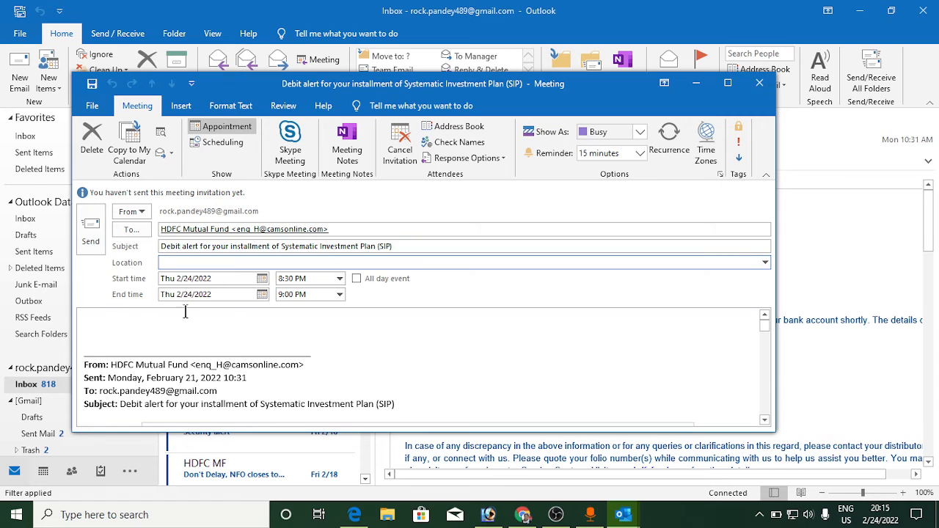
mouse_move(131, 229)
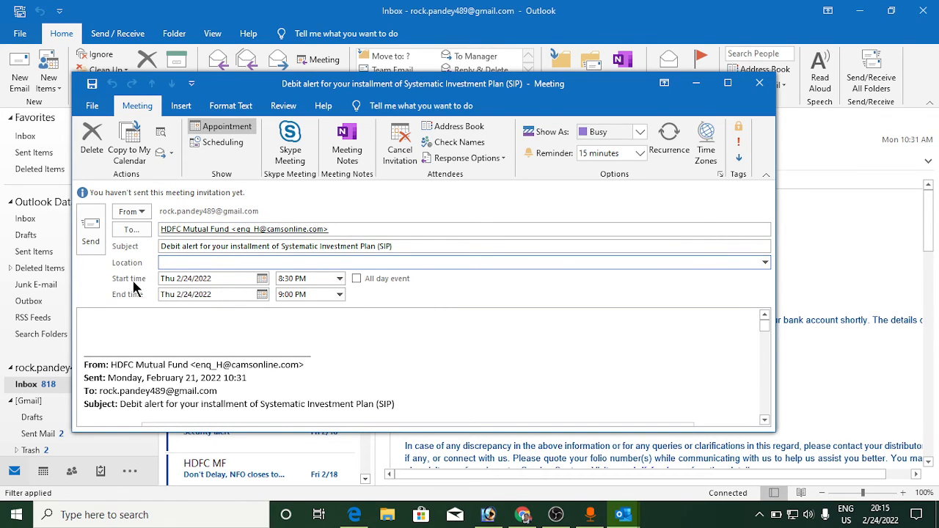
mouse_move(90, 227)
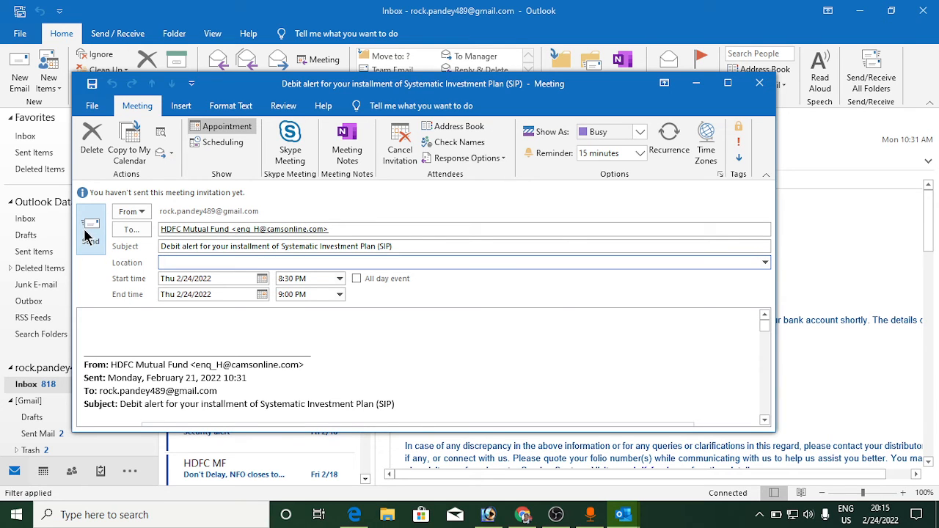
mouse_move(759, 82)
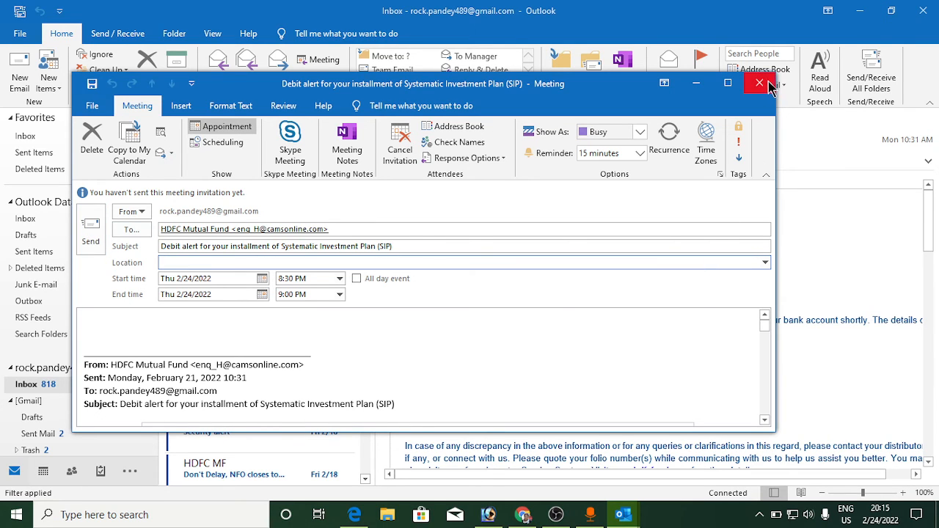
click(759, 82)
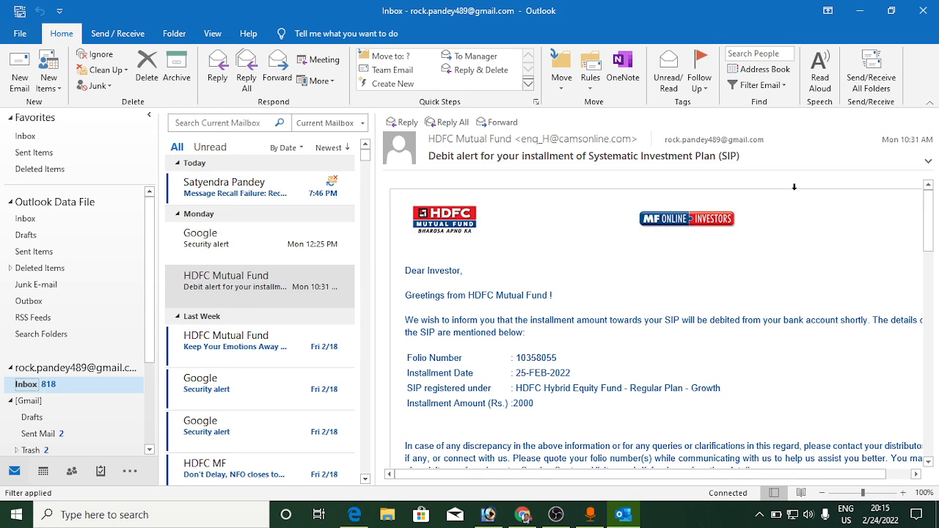